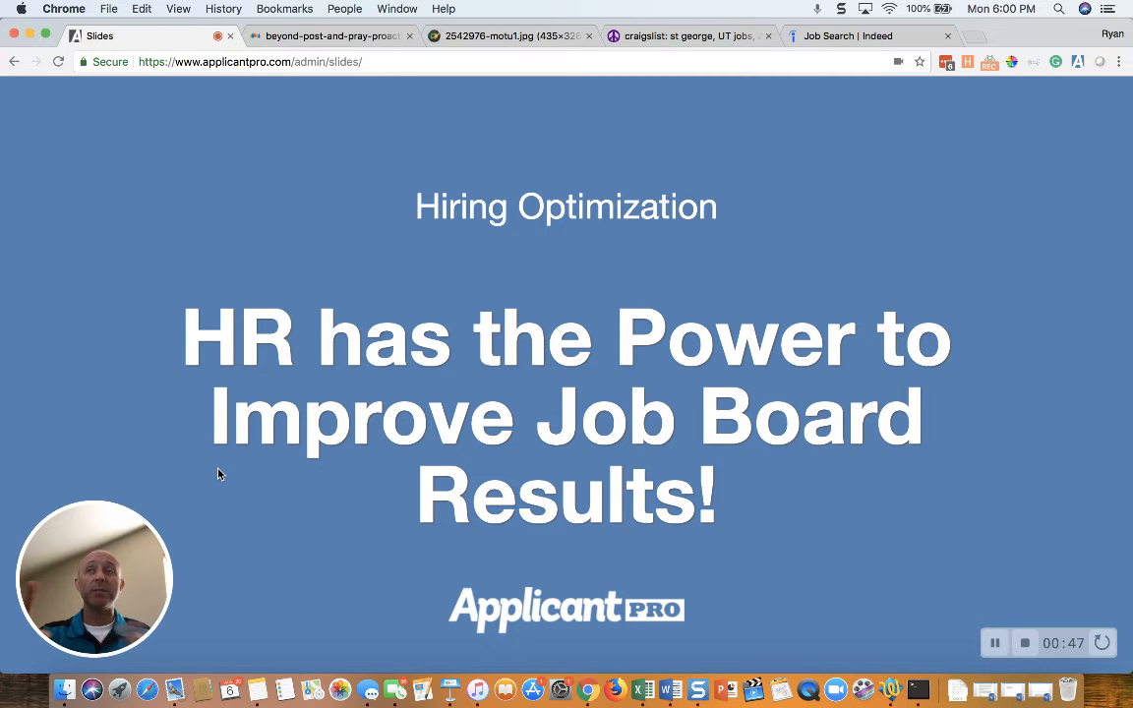
Switch to the 'beyond-post-and-pray' tab to display the finger-crossing stock photo.
click(325, 36)
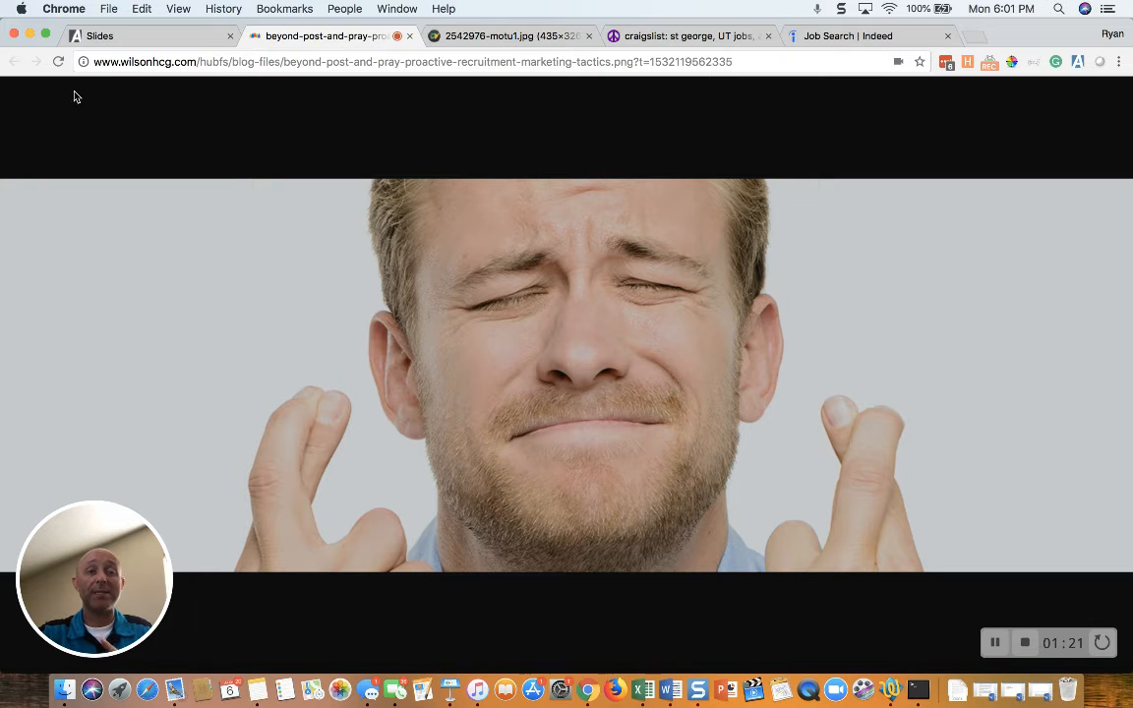
mouse_move(155, 115)
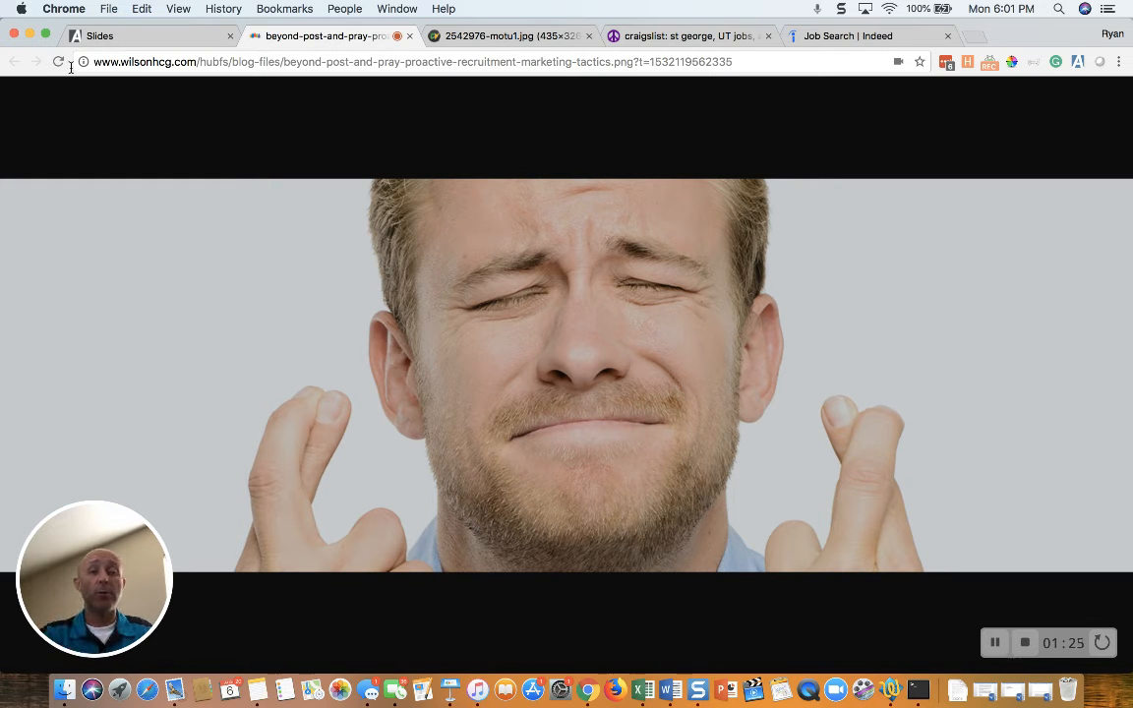
Browse Craigslist St George accounting+finance jobs, scrolling through local and nearby-area listings.
click(691, 35)
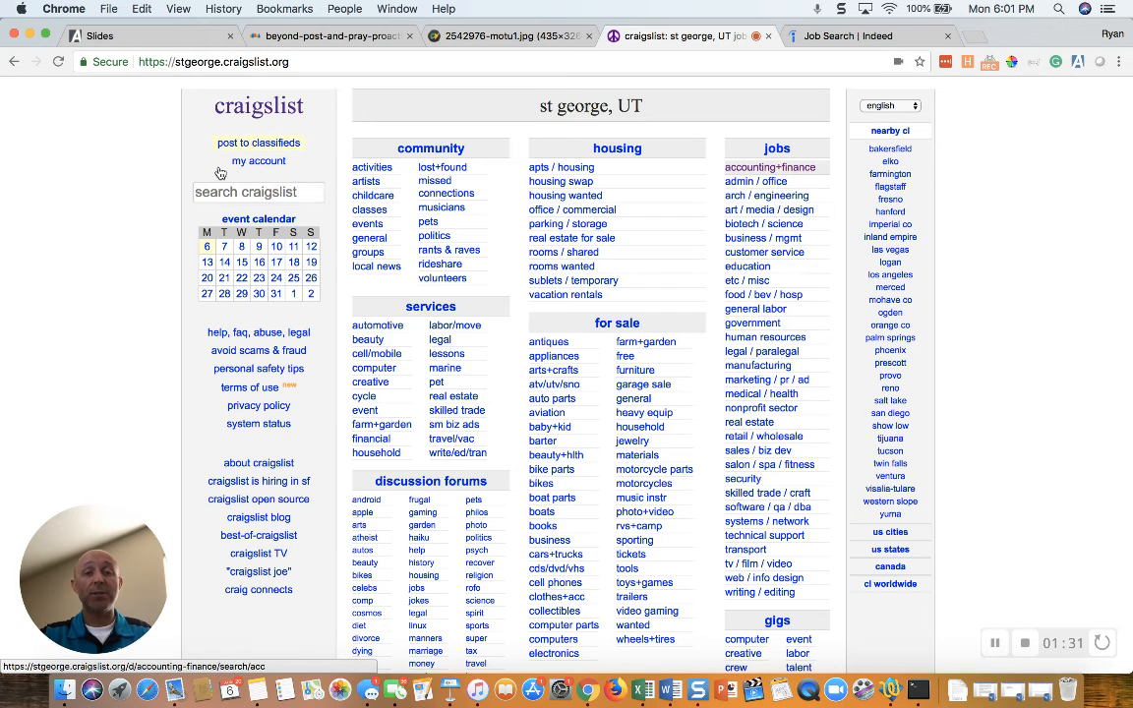
click(762, 167)
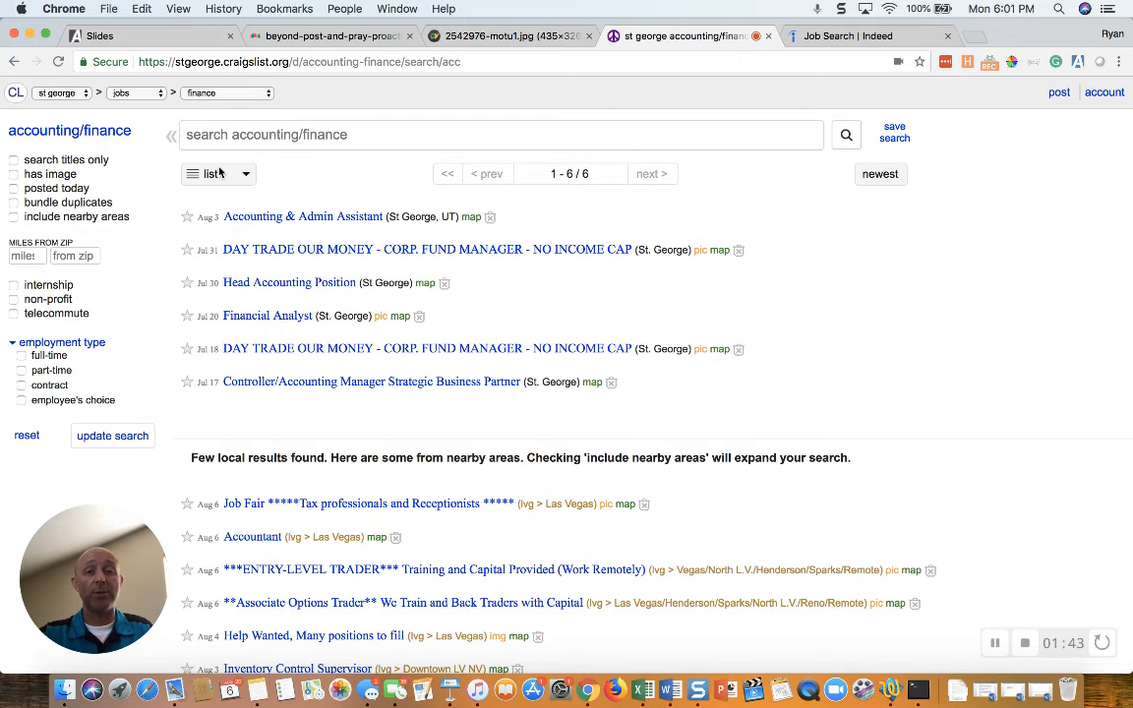
mouse_move(303, 217)
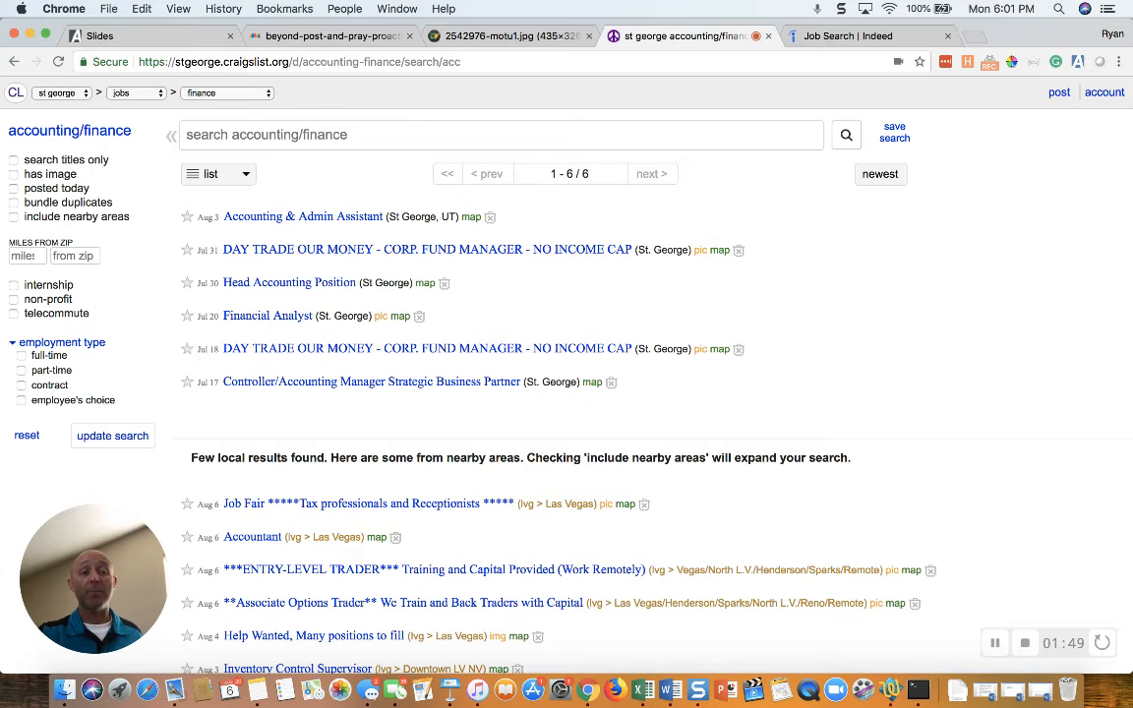
mouse_move(273, 249)
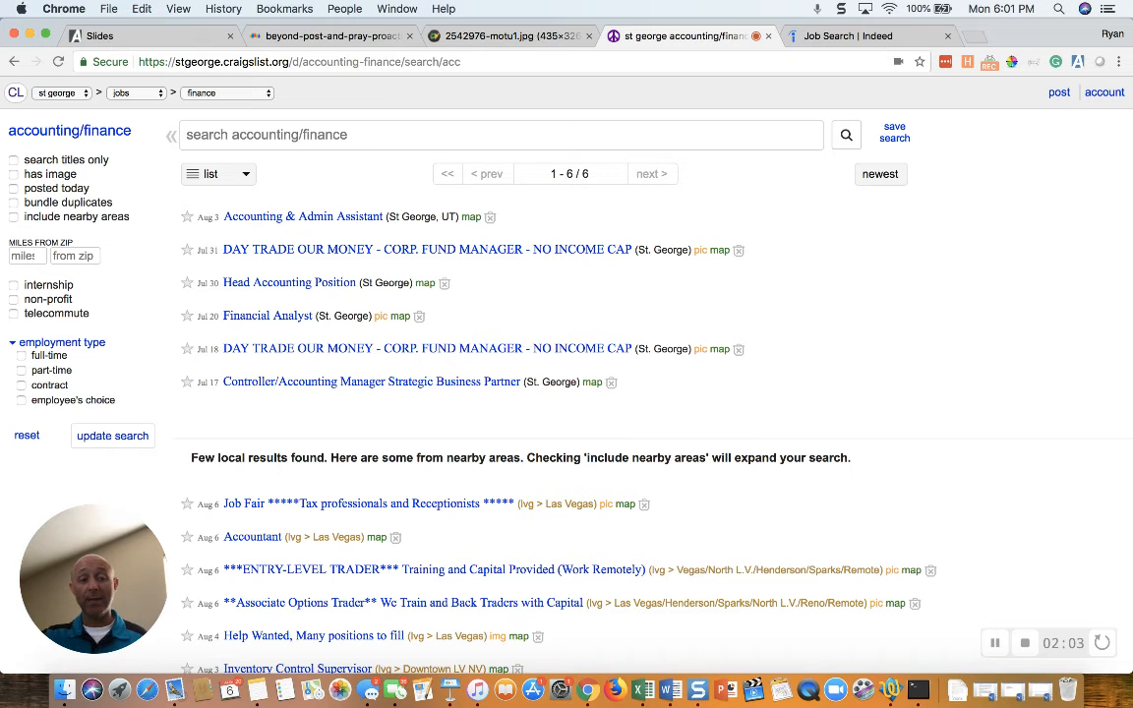
scroll(down, 3)
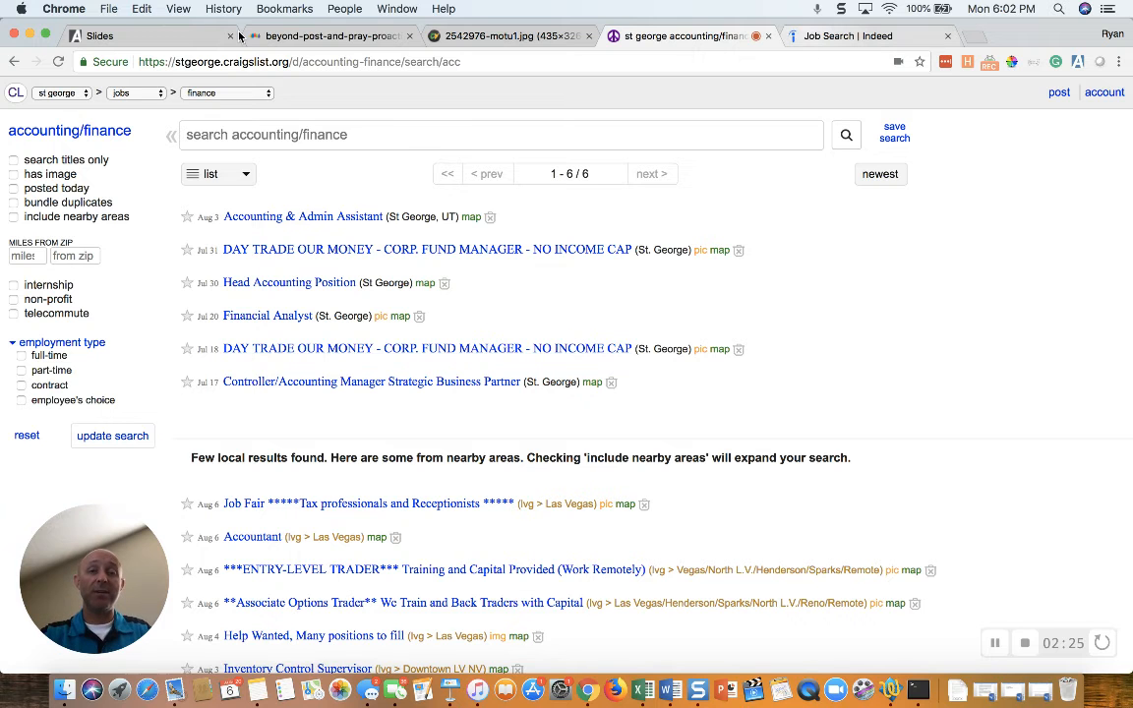
Search Indeed for accounting jobs in Utah, then show the motu1.jpg He-Man image.
click(848, 37)
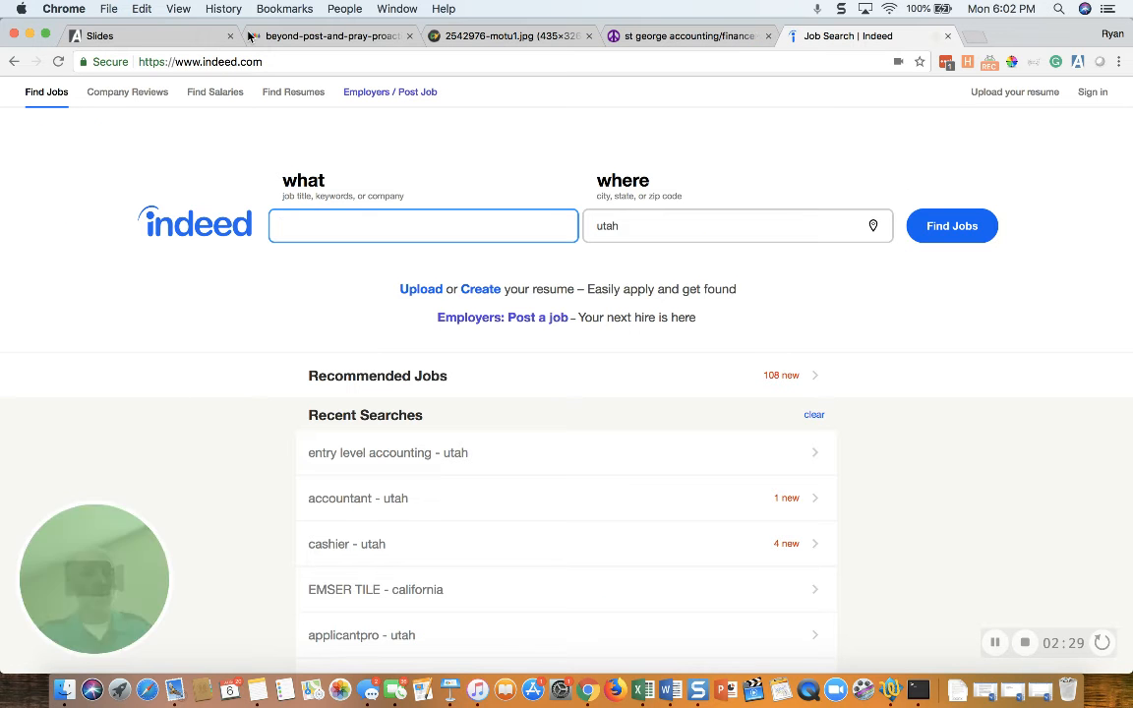
mouse_move(388, 453)
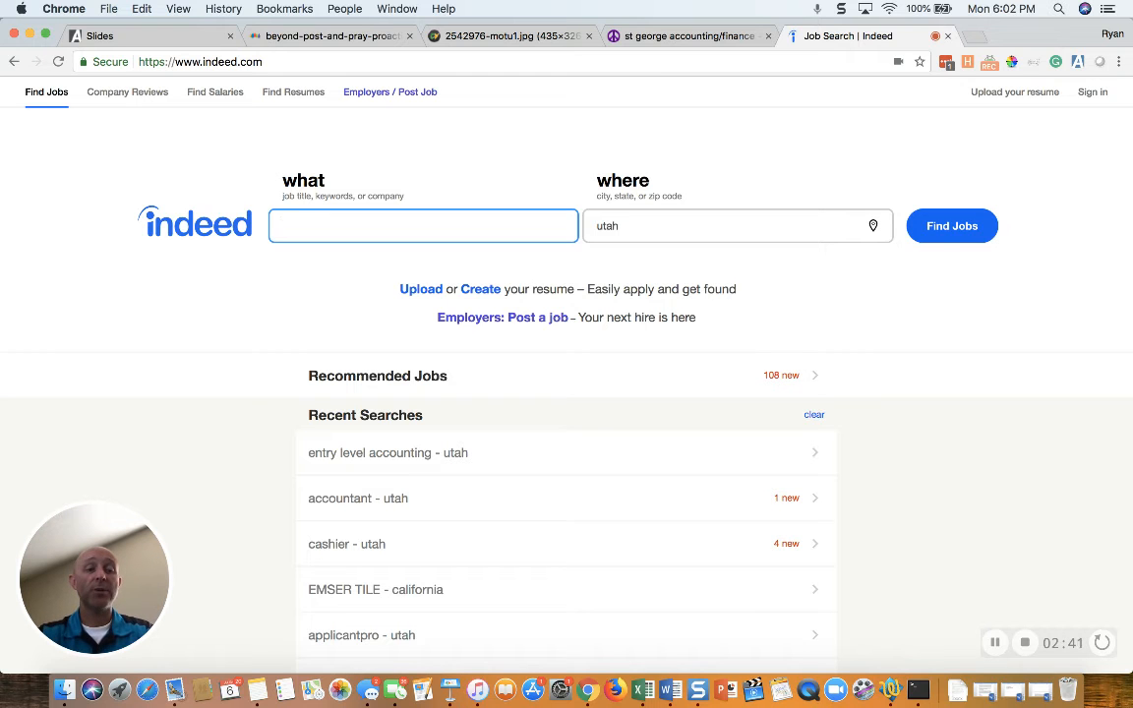
text(acco)
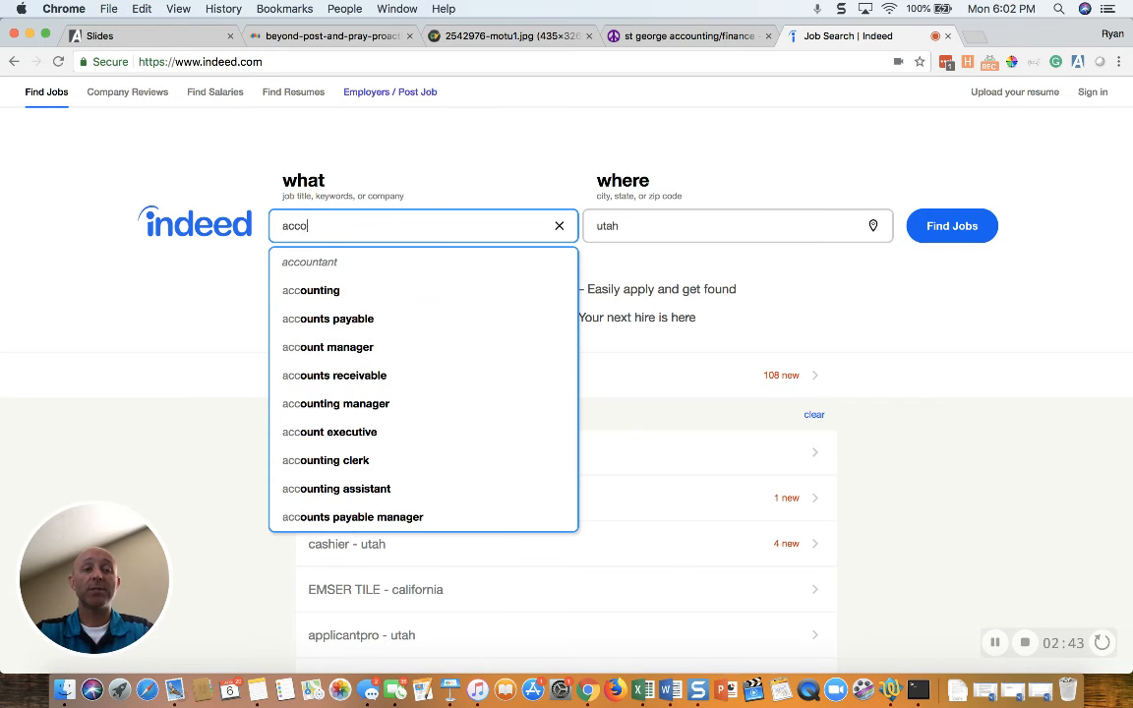
click(311, 291)
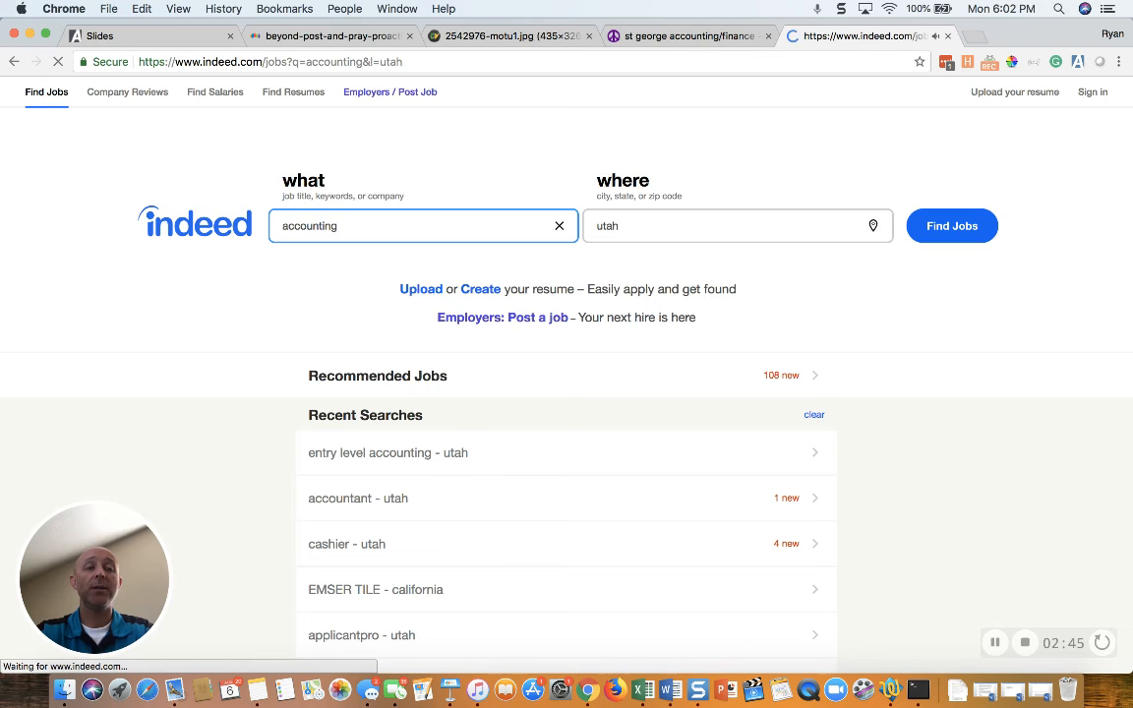
click(951, 225)
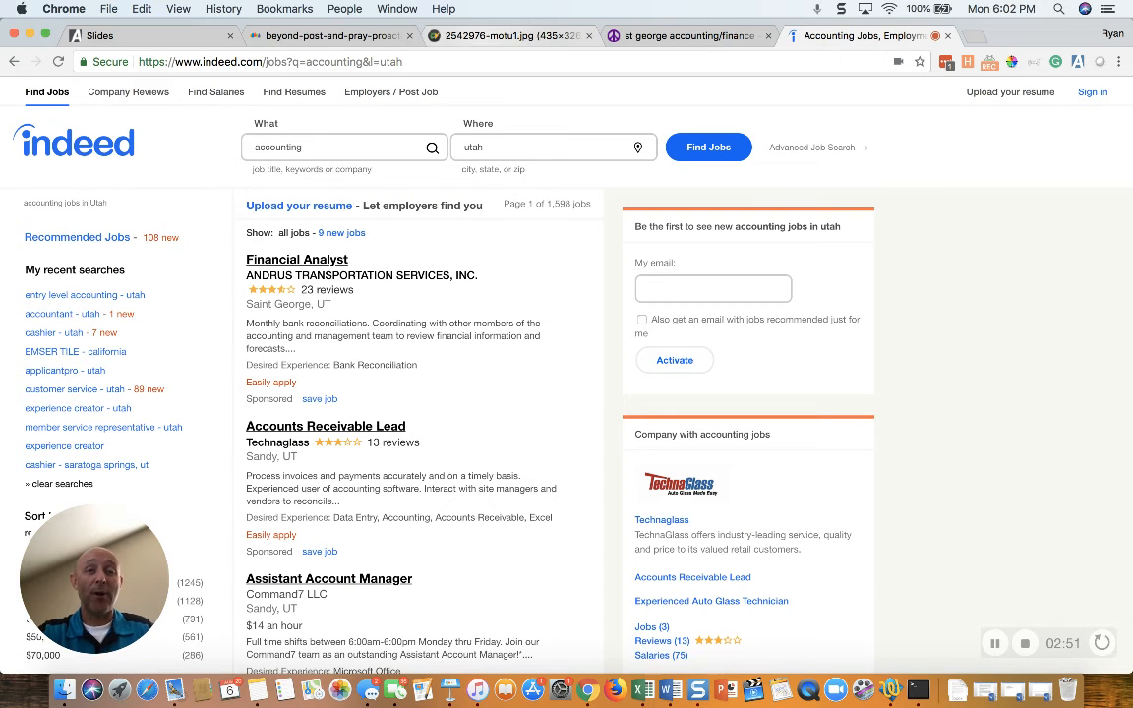
click(512, 36)
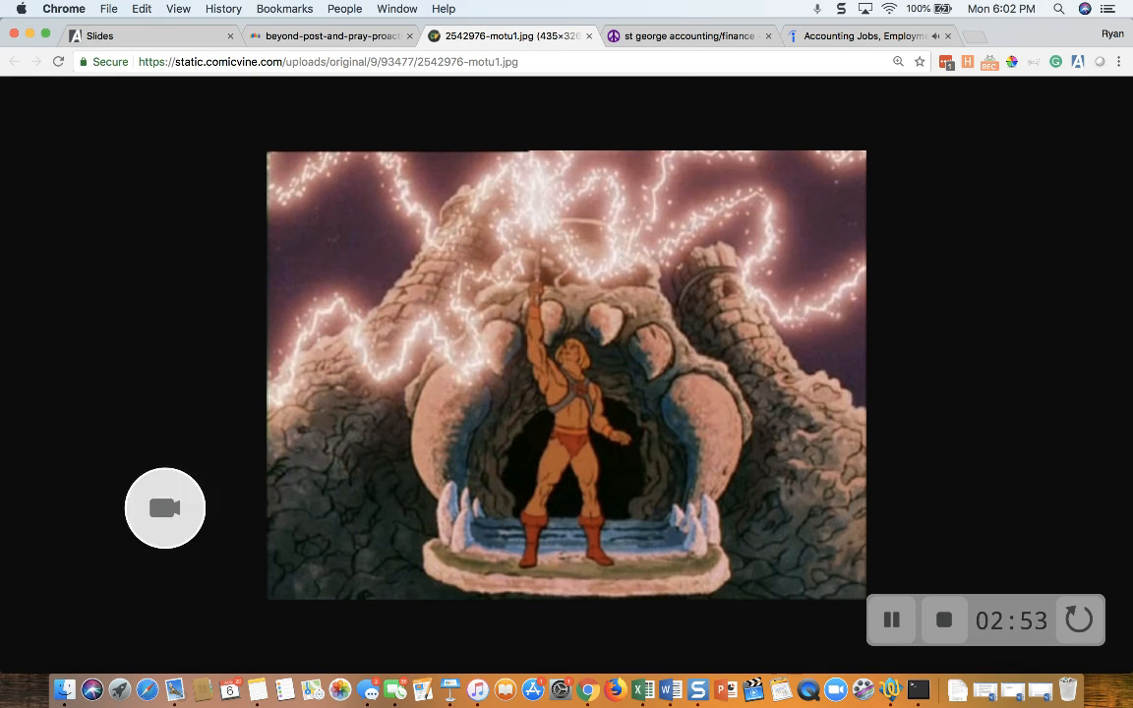